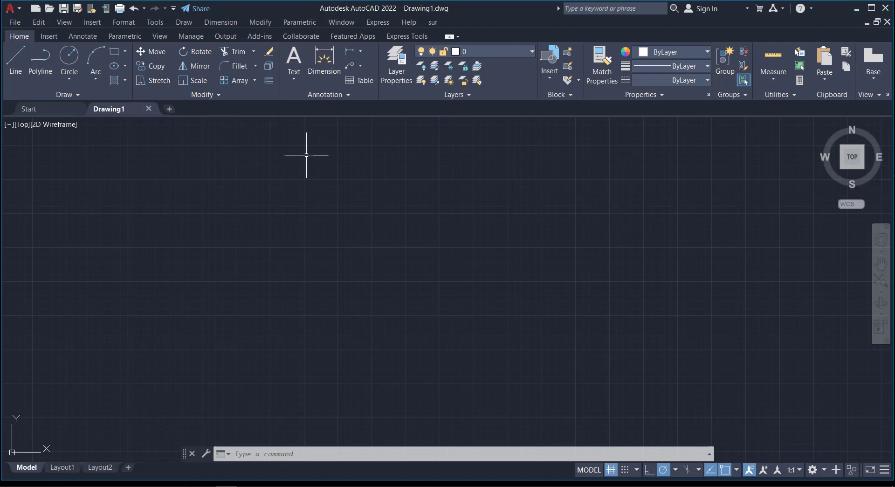
{"action": "mouse_move", "coordinate": [396, 209]}
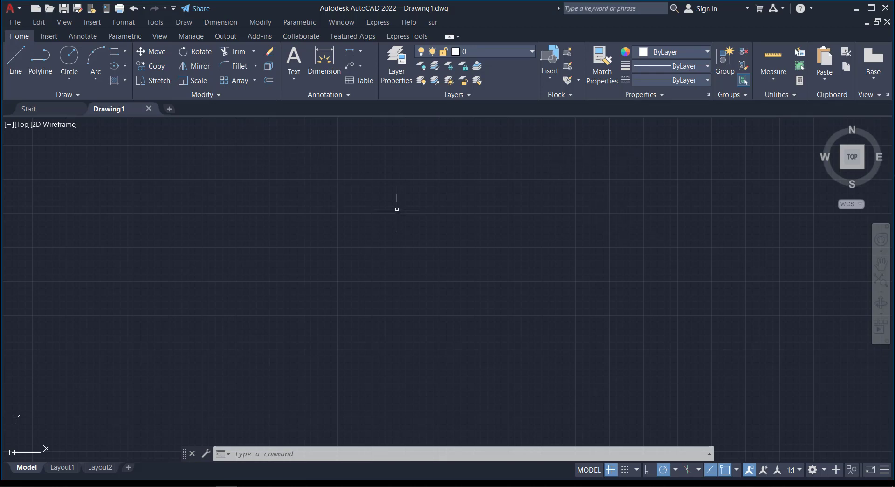
{"action": "mouse_move", "coordinate": [356, 240]}
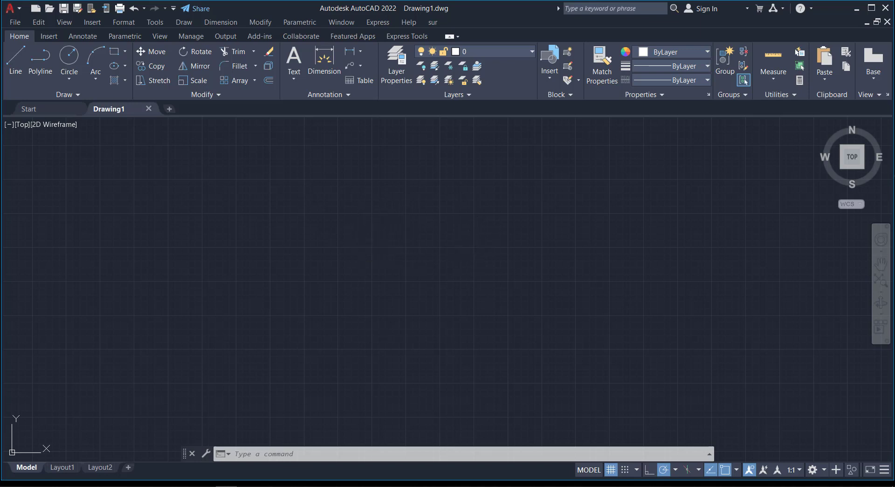
Draw a closed triangle with Line, then a circle centred inside it.
{"action": "left_click", "coordinate": [244, 315]}
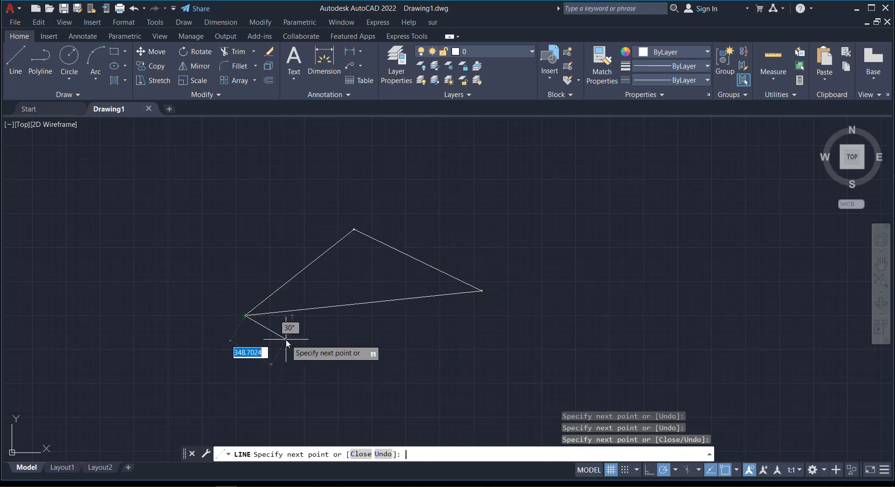
{"action": "left_click", "coordinate": [68, 54]}
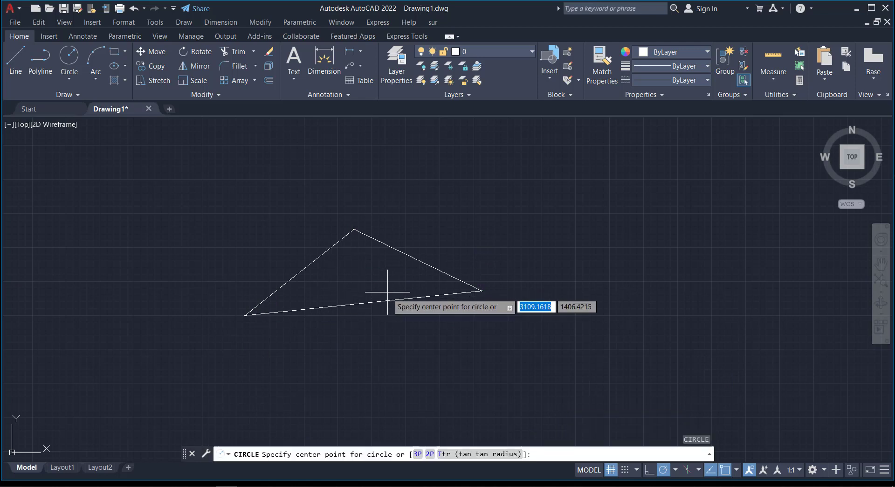
{"action": "left_click", "coordinate": [387, 280]}
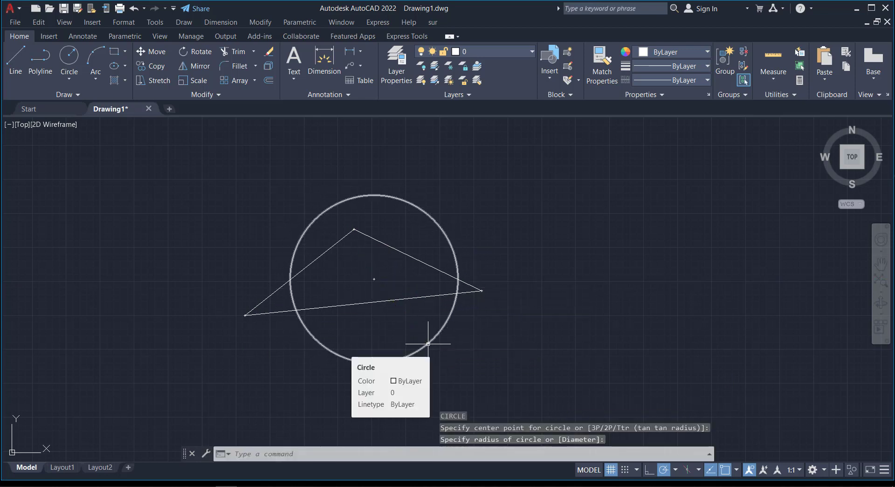
{"action": "mouse_move", "coordinate": [371, 278]}
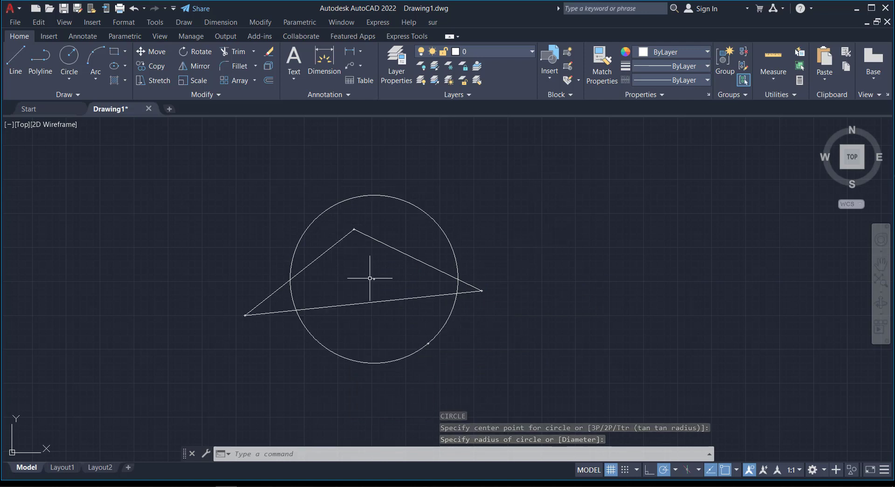
{"action": "mouse_move", "coordinate": [410, 300]}
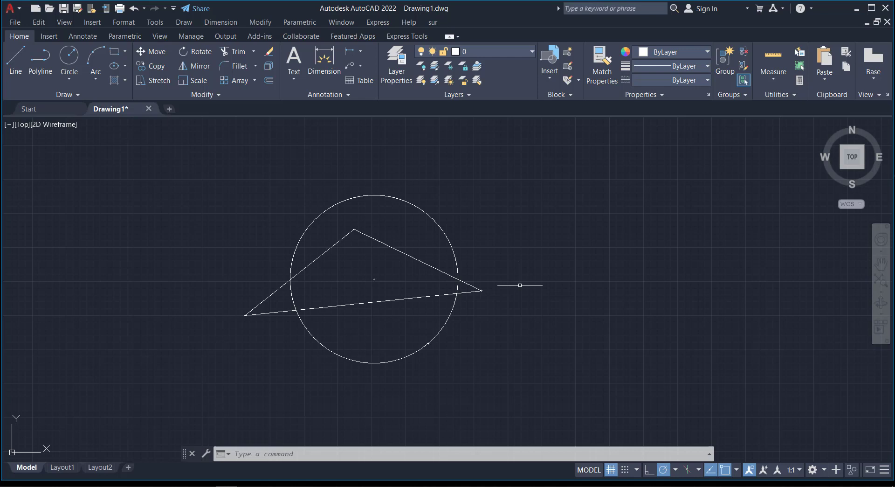
{"action": "mouse_move", "coordinate": [393, 223]}
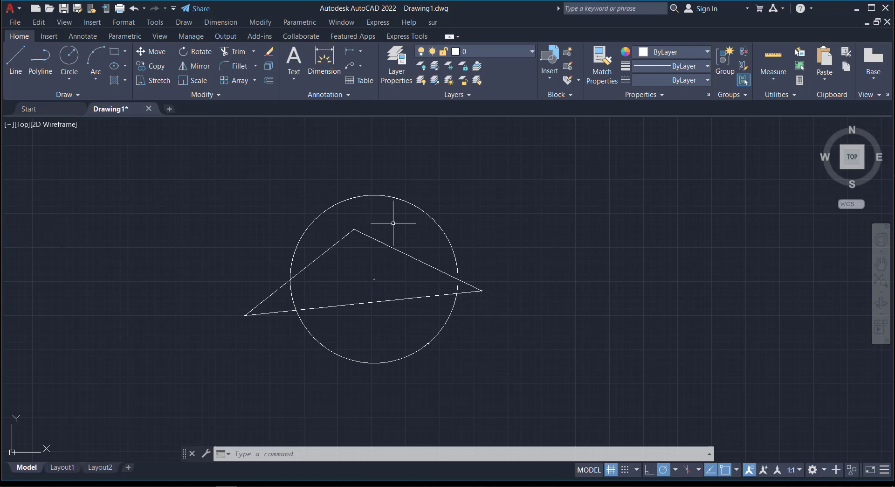
{"action": "mouse_move", "coordinate": [572, 226]}
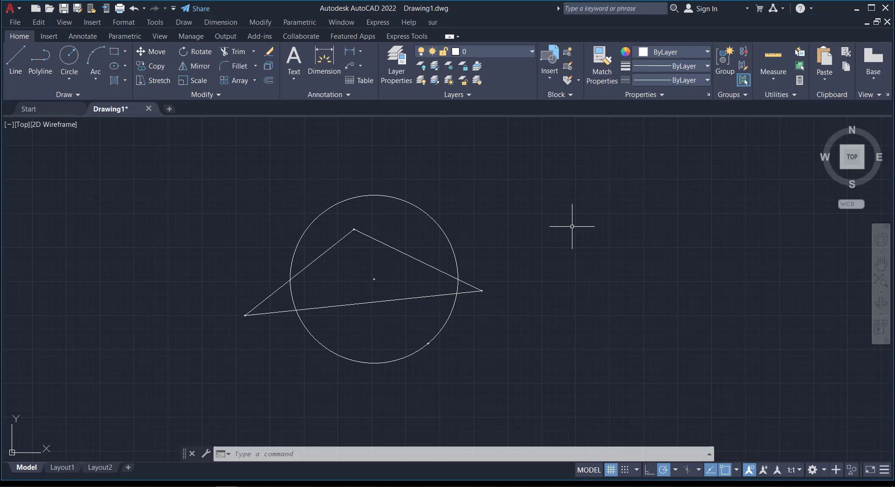
{"action": "key", "text": "ctrl+1"}
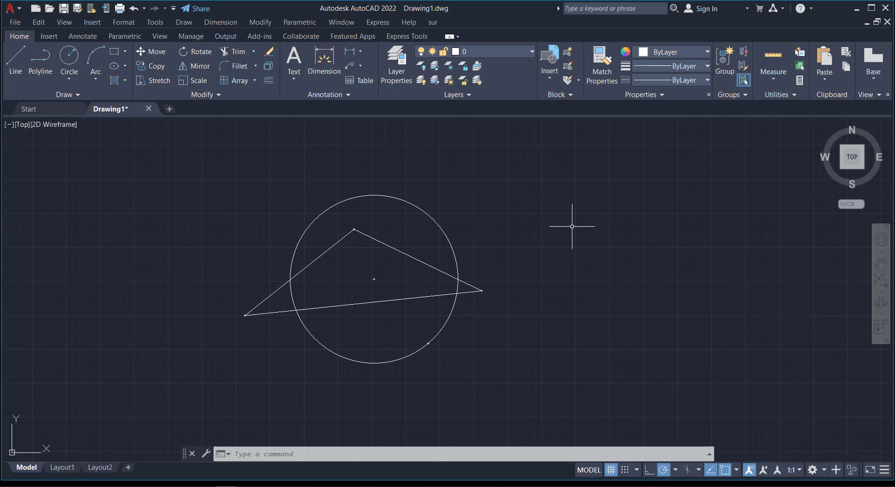
{"action": "mouse_move", "coordinate": [392, 454]}
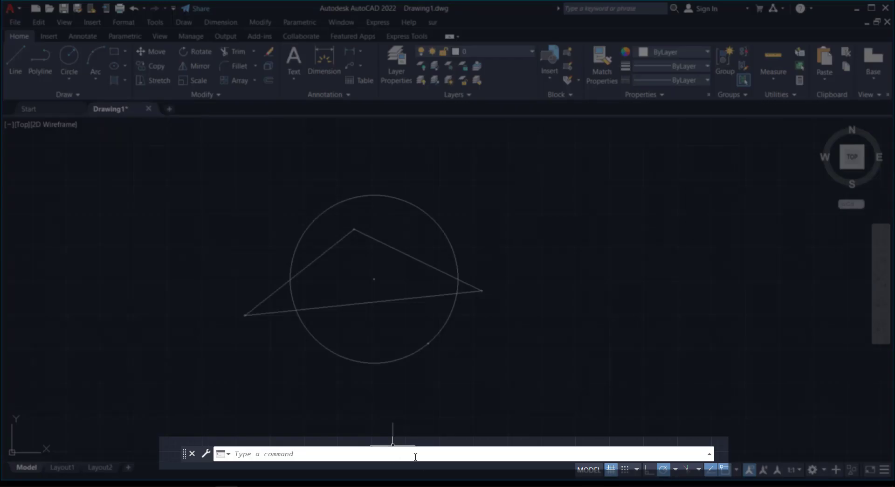
{"action": "mouse_move", "coordinate": [460, 458]}
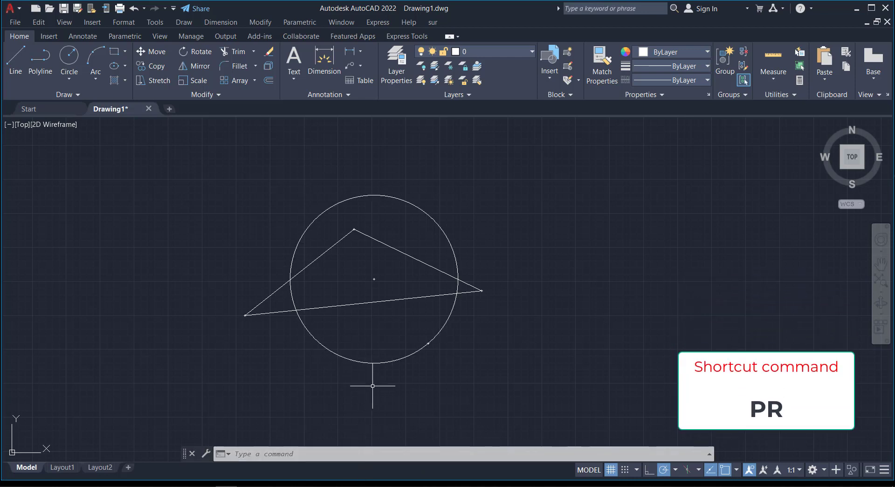
Show the Properties palette from the View tab's Palettes panel.
{"action": "left_click", "coordinate": [160, 36]}
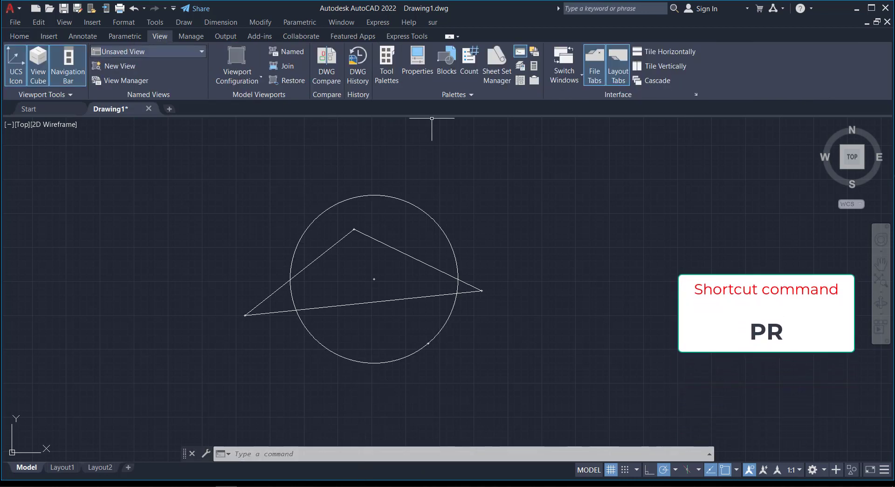
{"action": "mouse_move", "coordinate": [417, 60]}
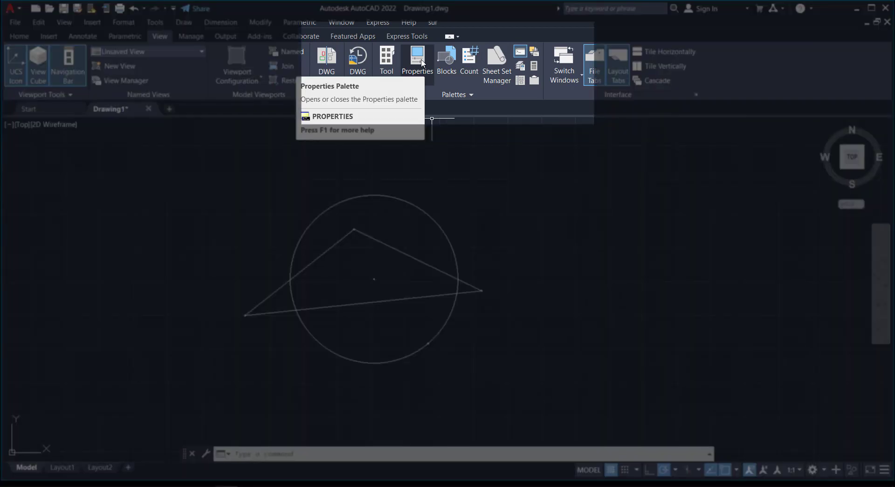
{"action": "left_click", "coordinate": [417, 60]}
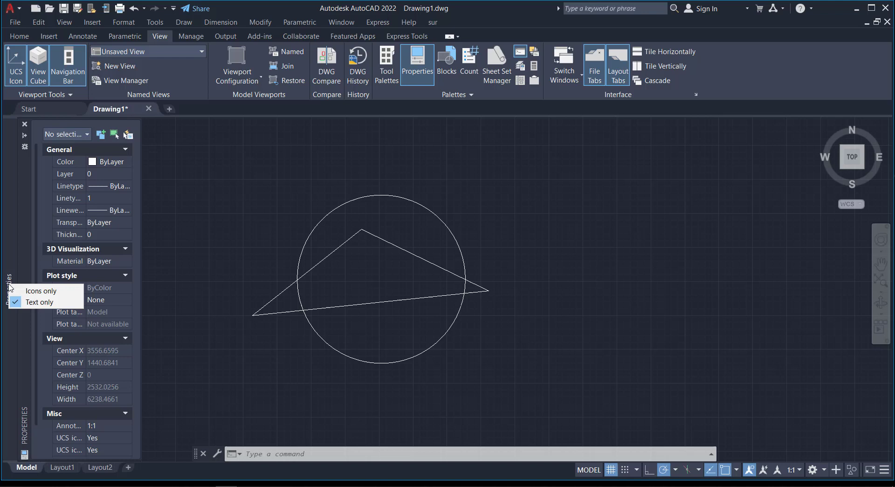
Set the Properties palette to auto-hide as a floating palette and reopen it.
{"action": "right_click", "coordinate": [9, 279]}
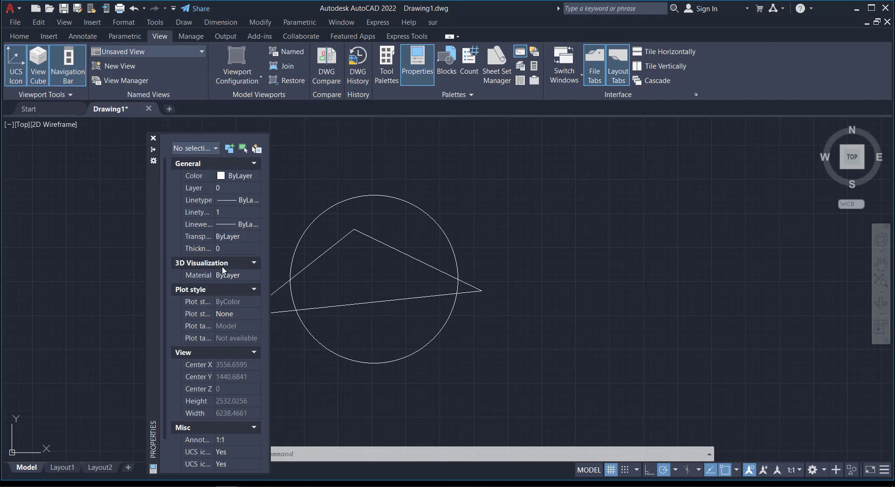
{"action": "mouse_move", "coordinate": [206, 364]}
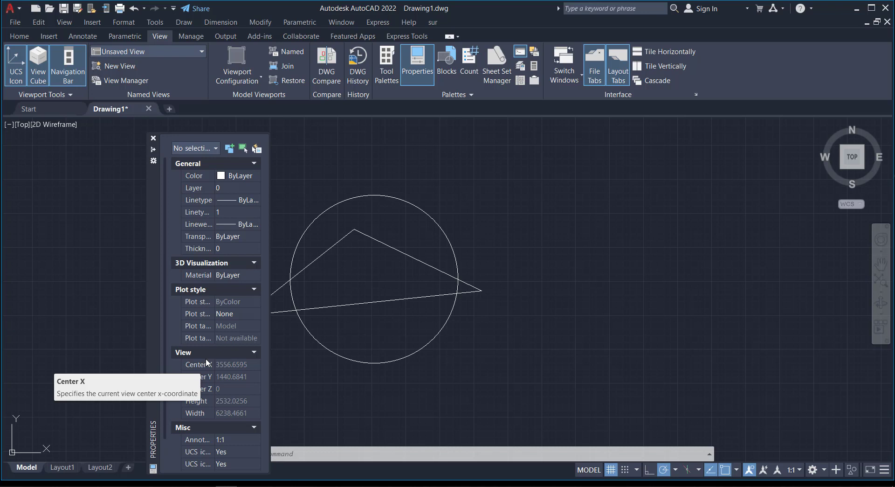
{"action": "mouse_move", "coordinate": [148, 248]}
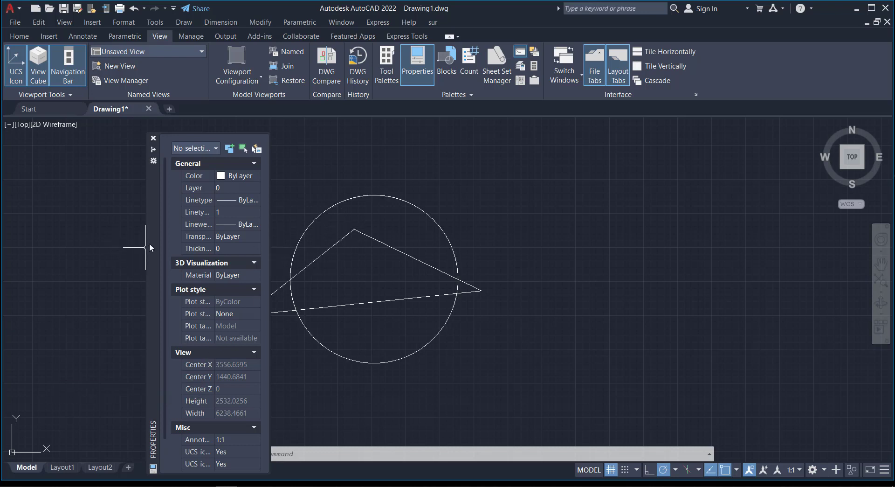
{"action": "left_click", "coordinate": [152, 138]}
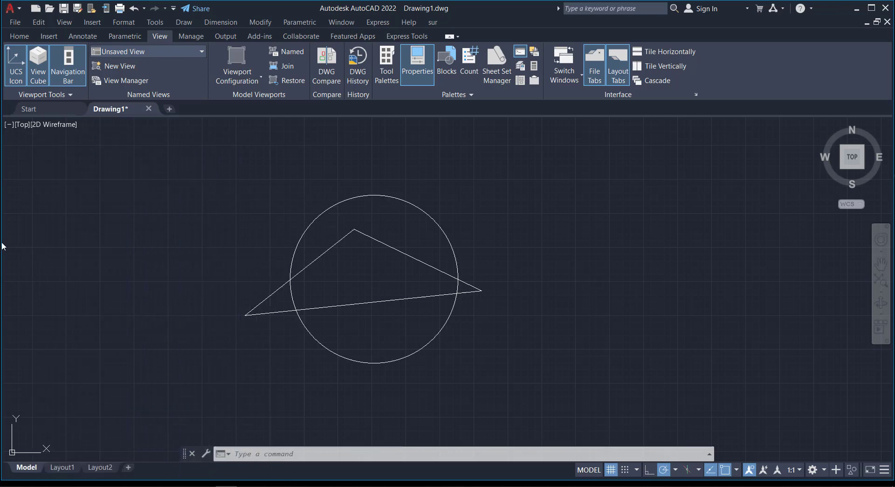
{"action": "mouse_move", "coordinate": [54, 141]}
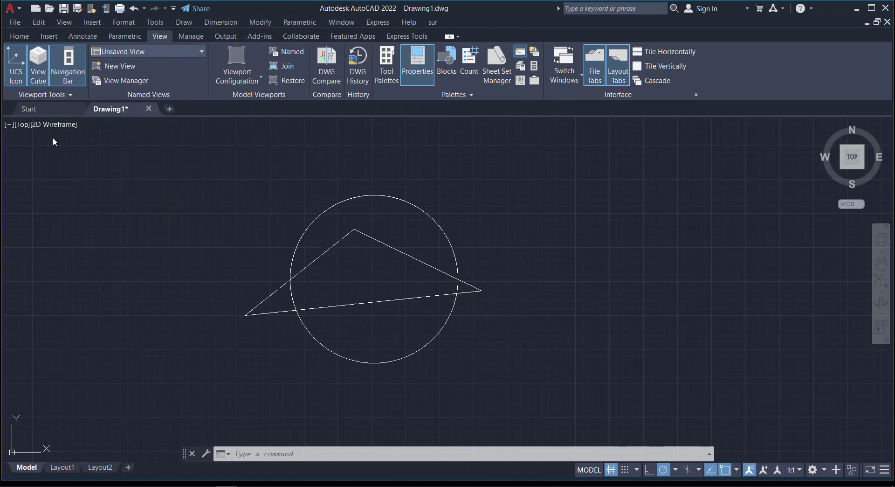
{"action": "left_click", "coordinate": [417, 64]}
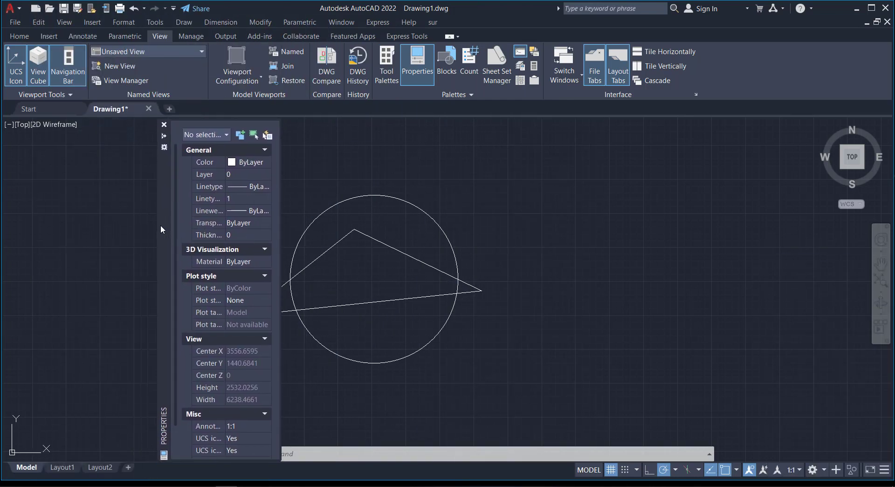
Return to the Home tab and bring up the palette's docking and anchoring options.
{"action": "left_click", "coordinate": [19, 36]}
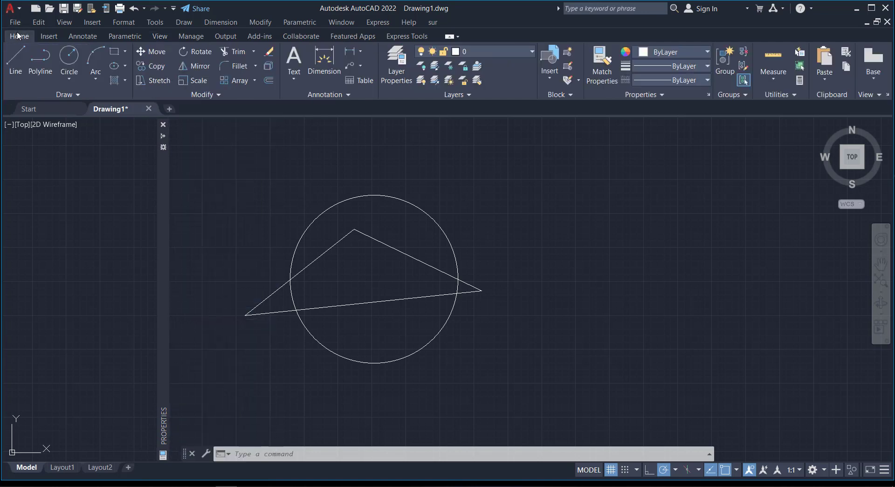
{"action": "mouse_move", "coordinate": [155, 235]}
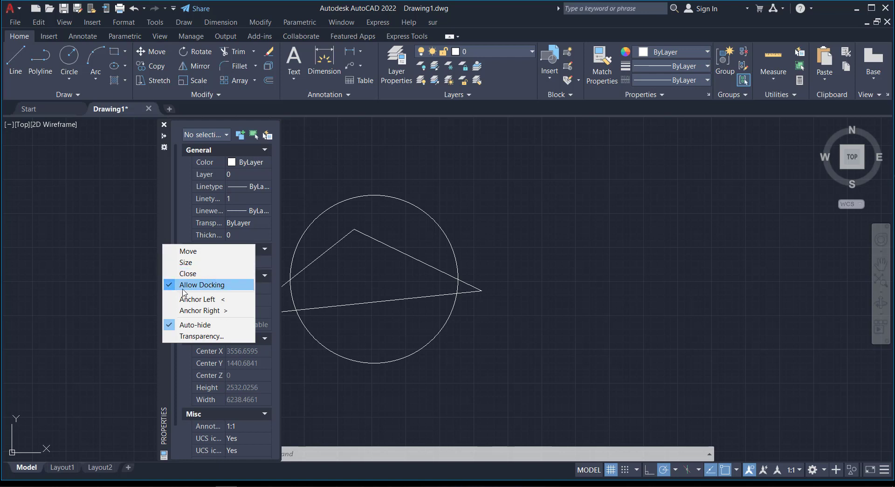
{"action": "mouse_move", "coordinate": [198, 344]}
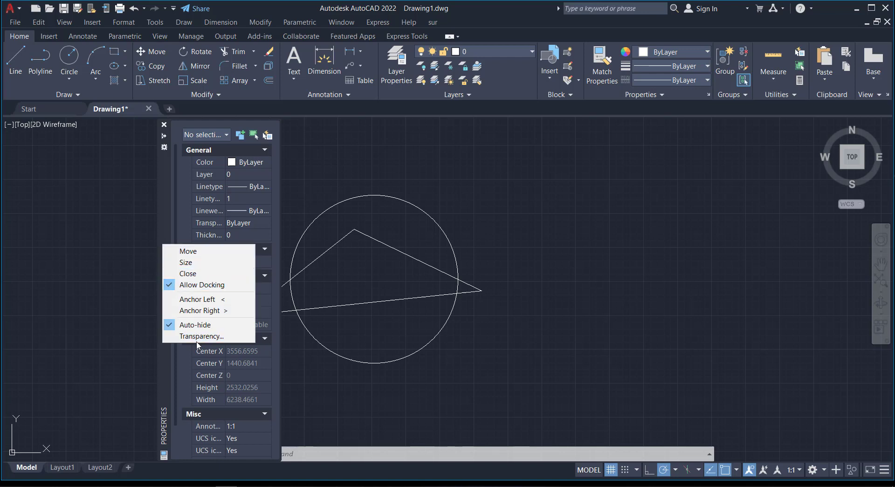
{"action": "mouse_move", "coordinate": [203, 284]}
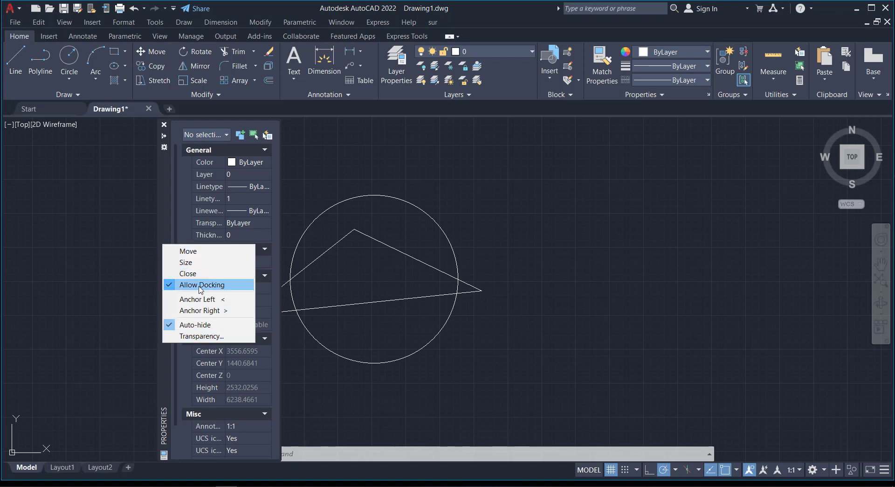
{"action": "mouse_move", "coordinate": [200, 310]}
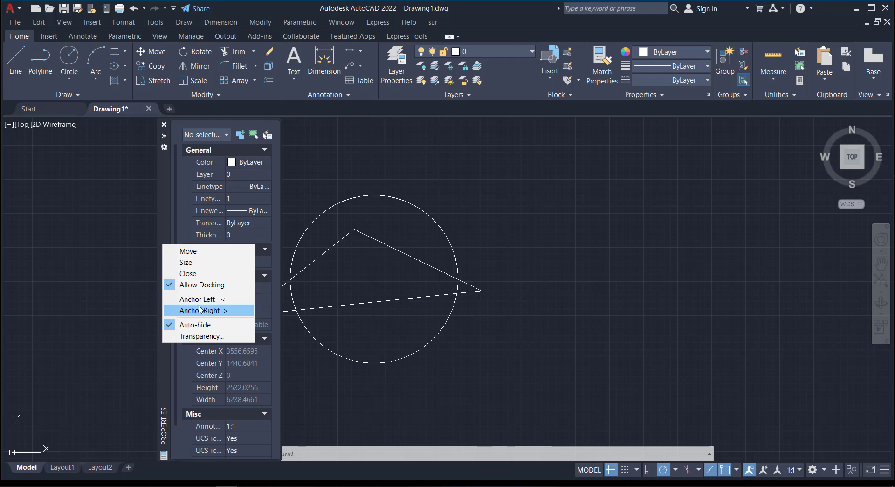
{"action": "mouse_move", "coordinate": [203, 292]}
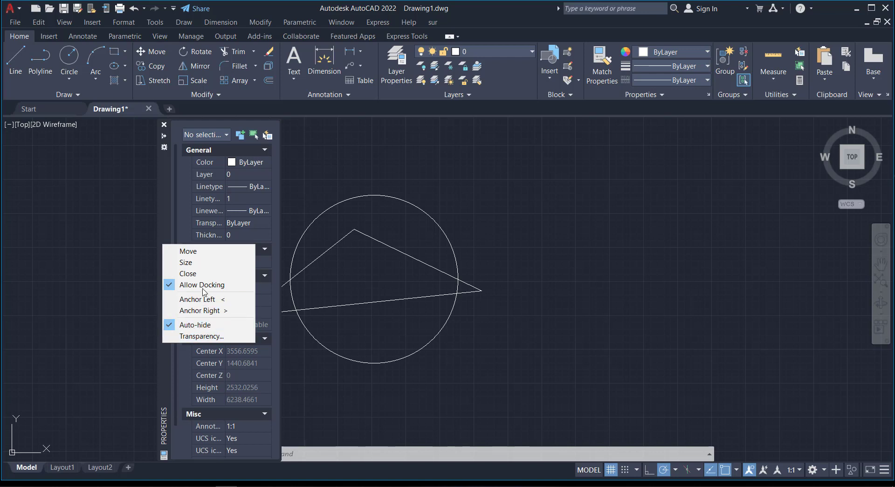
{"action": "mouse_move", "coordinate": [197, 299]}
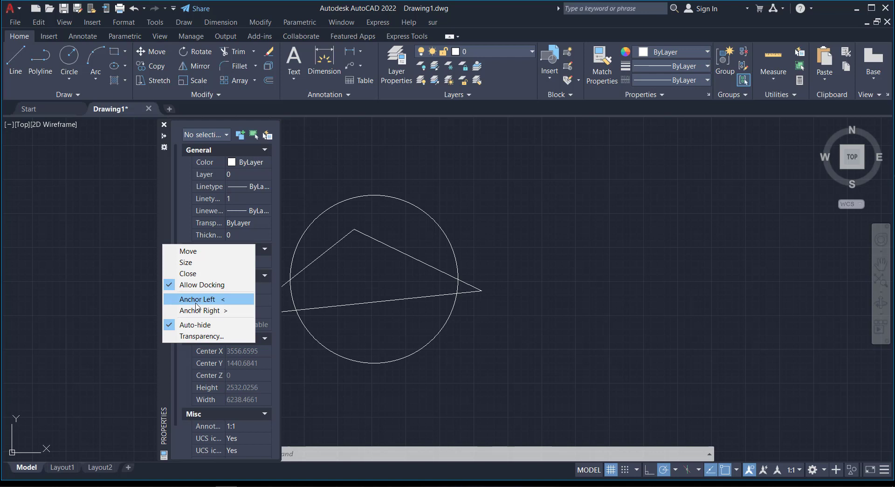
{"action": "mouse_move", "coordinate": [166, 288]}
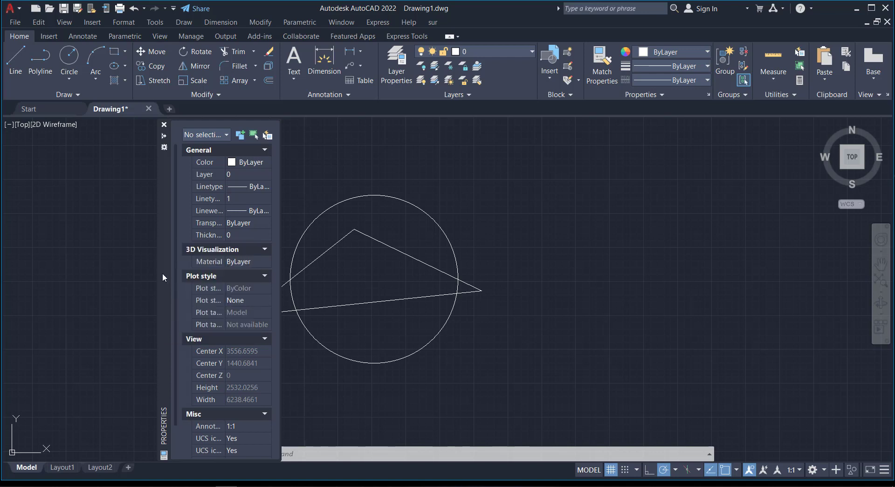
{"action": "right_click", "coordinate": [164, 273]}
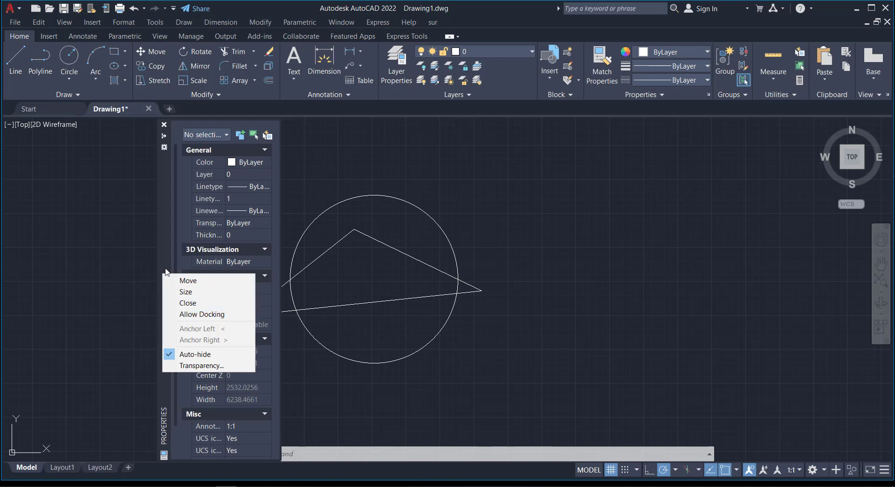
{"action": "mouse_move", "coordinate": [187, 303]}
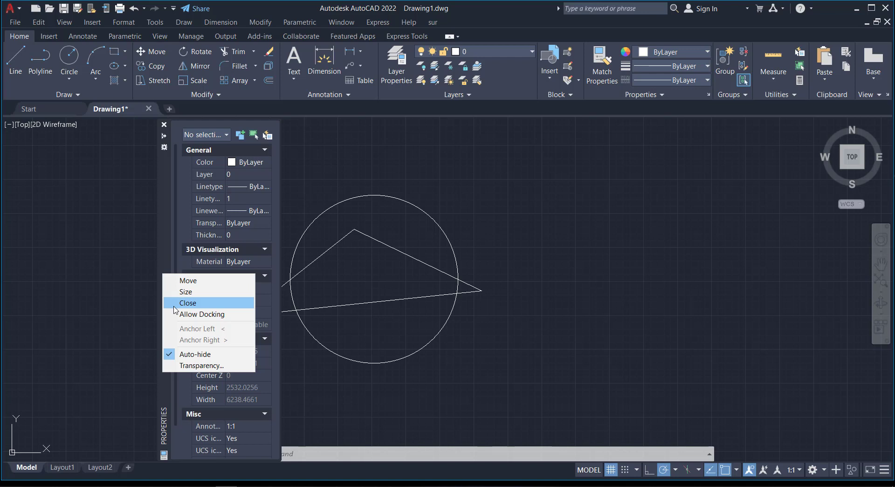
{"action": "mouse_move", "coordinate": [198, 314]}
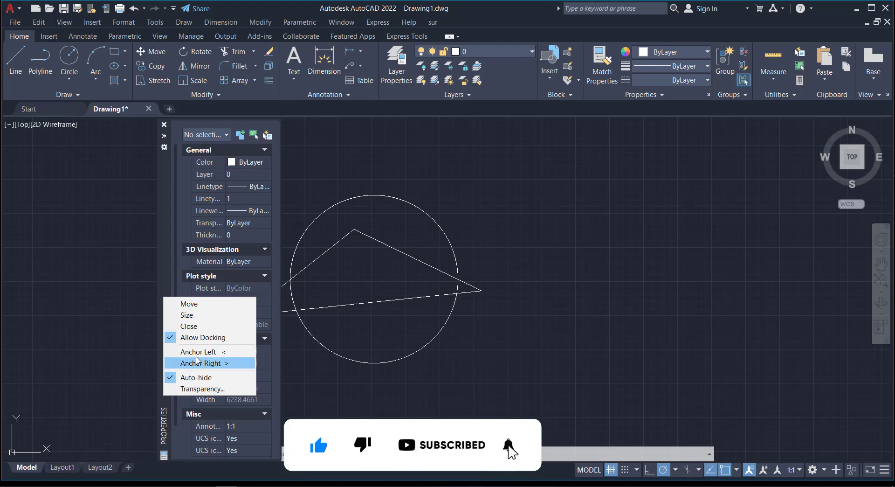
{"action": "mouse_move", "coordinate": [199, 352]}
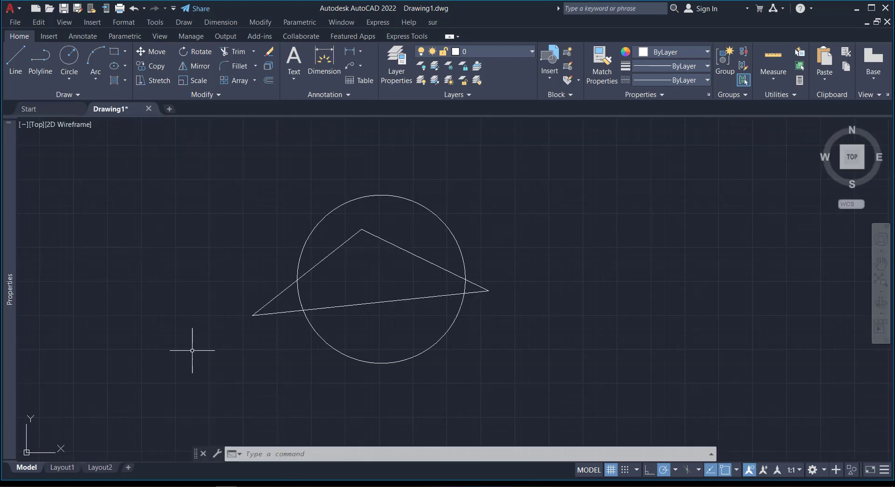
{"action": "mouse_move", "coordinate": [153, 340]}
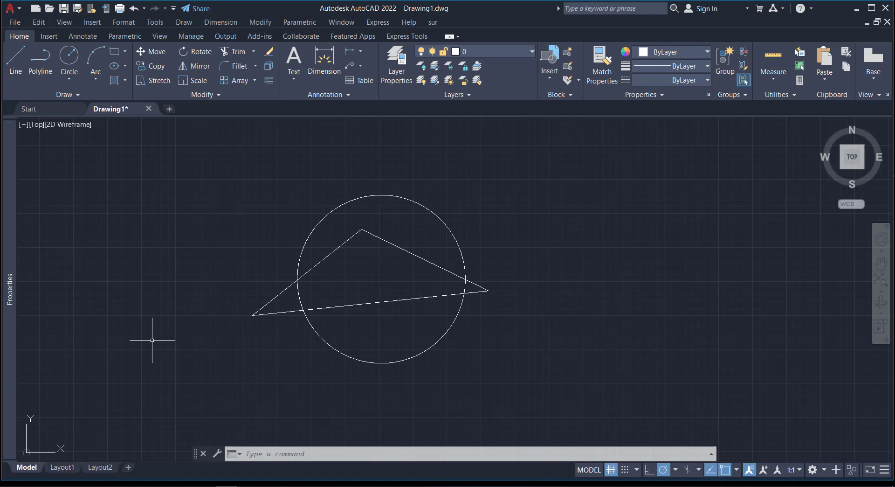
{"action": "mouse_move", "coordinate": [120, 326]}
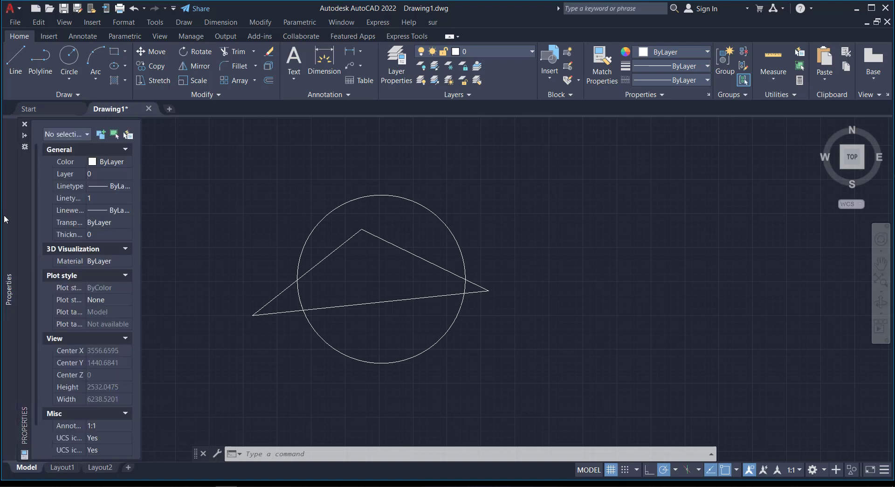
Collapse, expand, and collapse the left-anchored Properties palette again.
{"action": "left_click", "coordinate": [24, 124]}
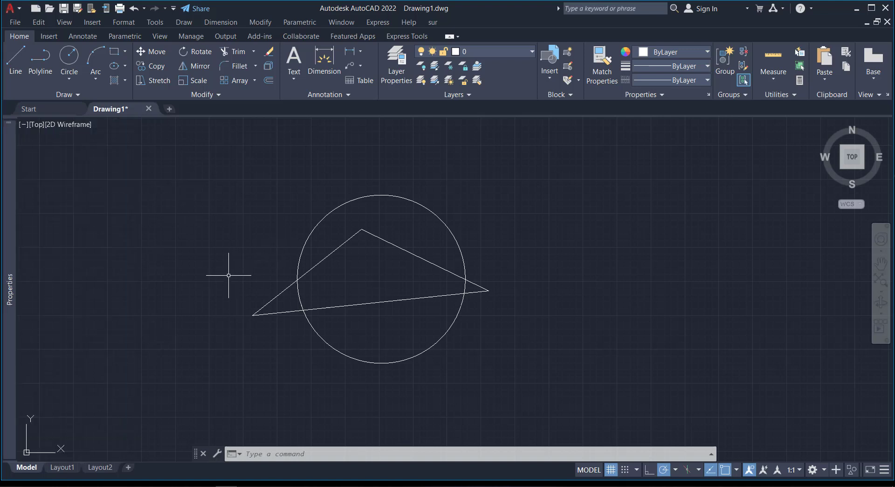
{"action": "mouse_move", "coordinate": [183, 290]}
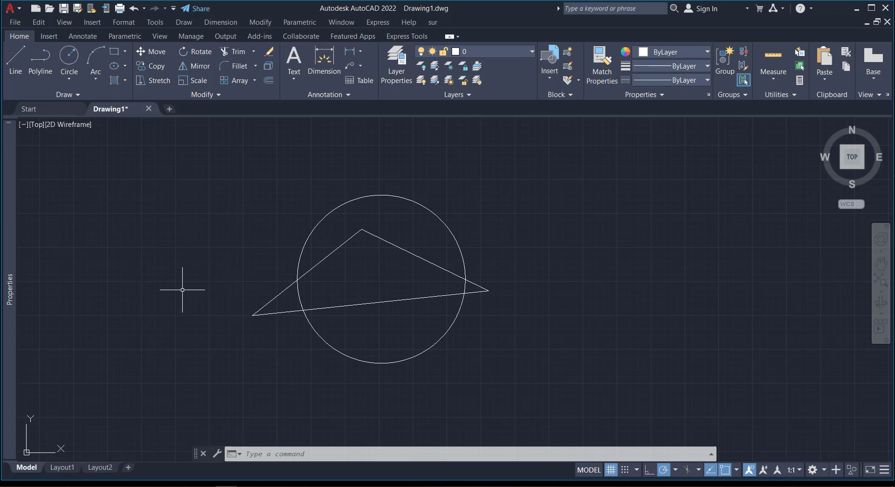
{"action": "mouse_move", "coordinate": [143, 290]}
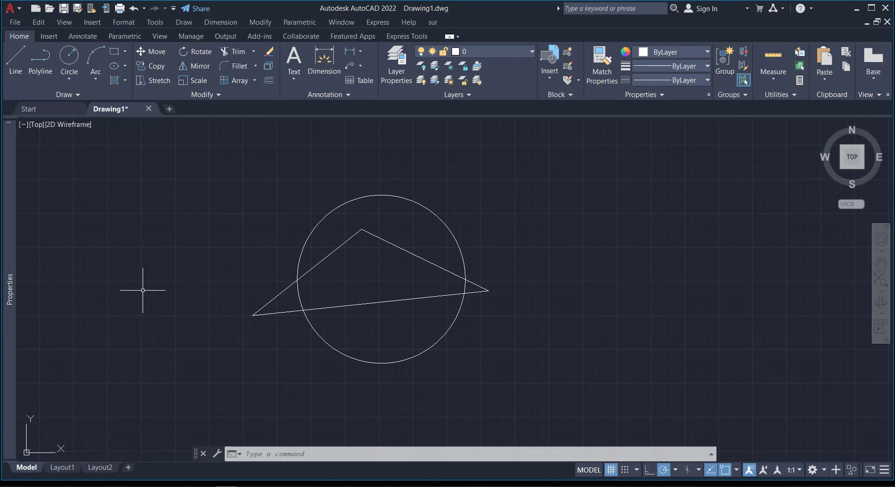
{"action": "mouse_move", "coordinate": [209, 321]}
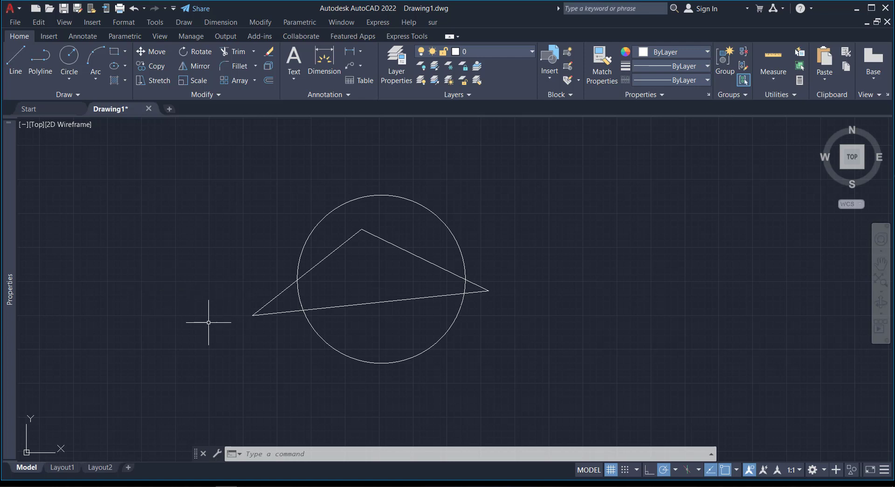
{"action": "left_click", "coordinate": [9, 288]}
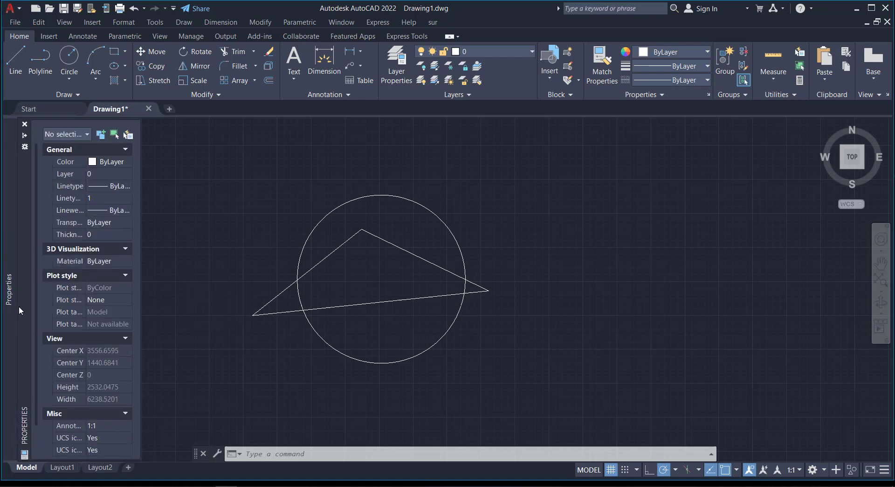
{"action": "mouse_move", "coordinate": [9, 277]}
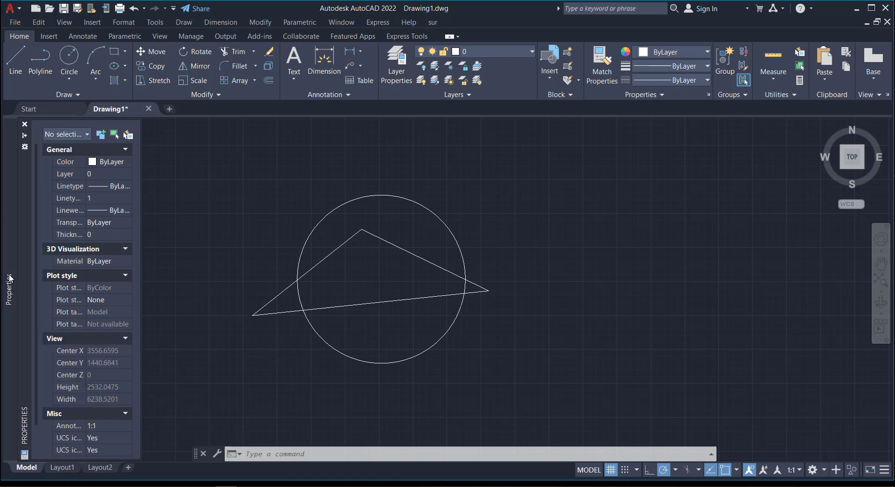
{"action": "mouse_move", "coordinate": [26, 288]}
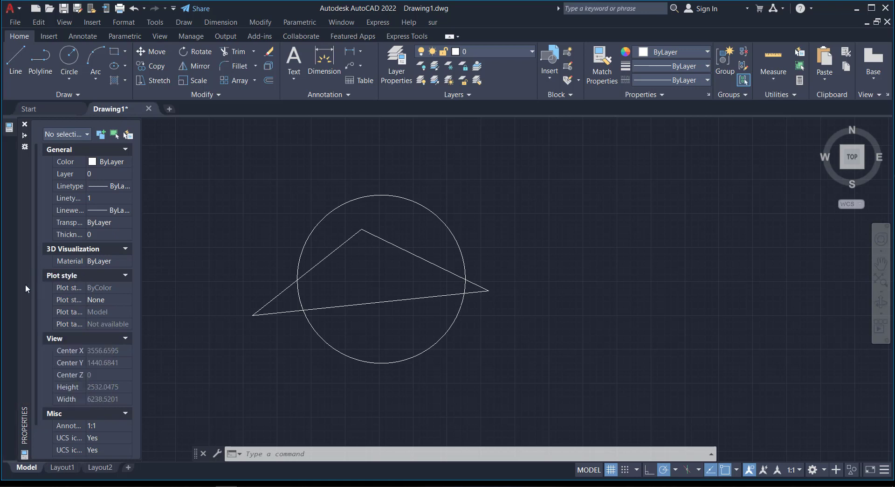
{"action": "mouse_move", "coordinate": [36, 353]}
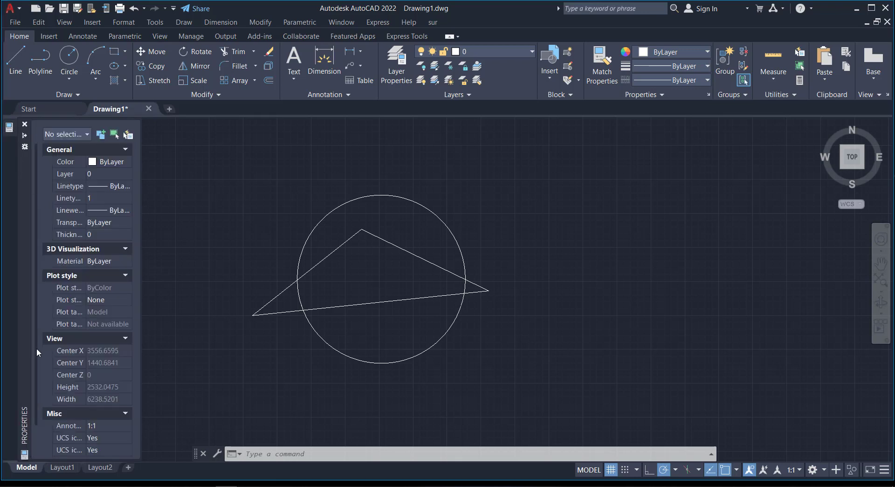
{"action": "left_click", "coordinate": [25, 124]}
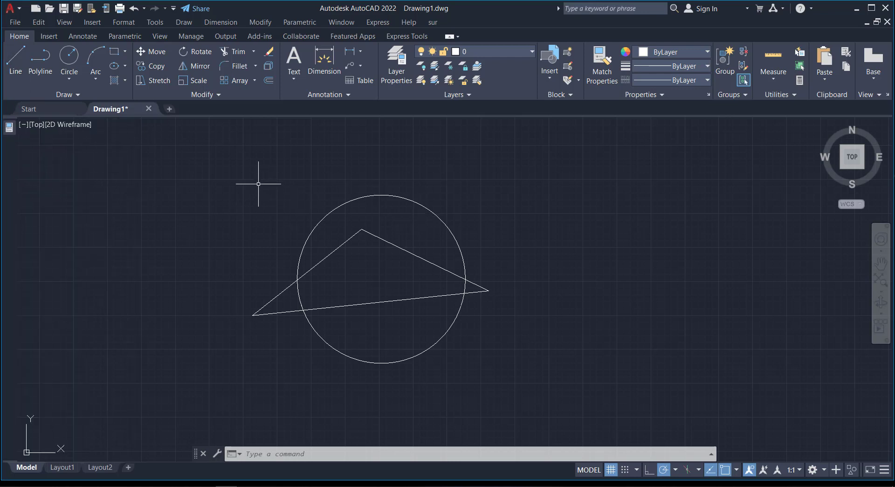
{"action": "mouse_move", "coordinate": [177, 192]}
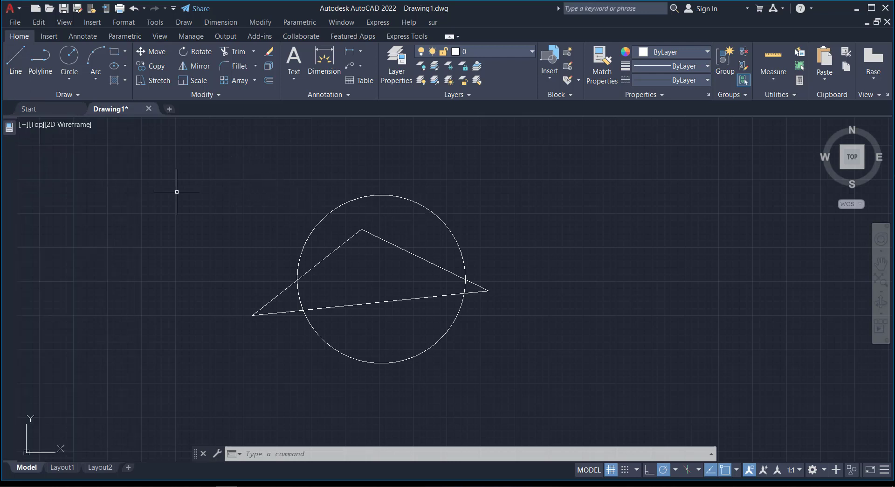
{"action": "mouse_move", "coordinate": [113, 206]}
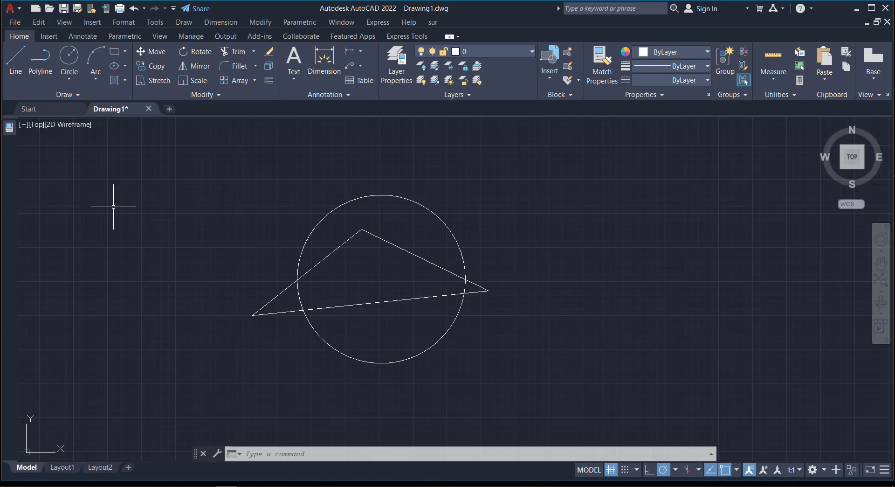
{"action": "mouse_move", "coordinate": [105, 229]}
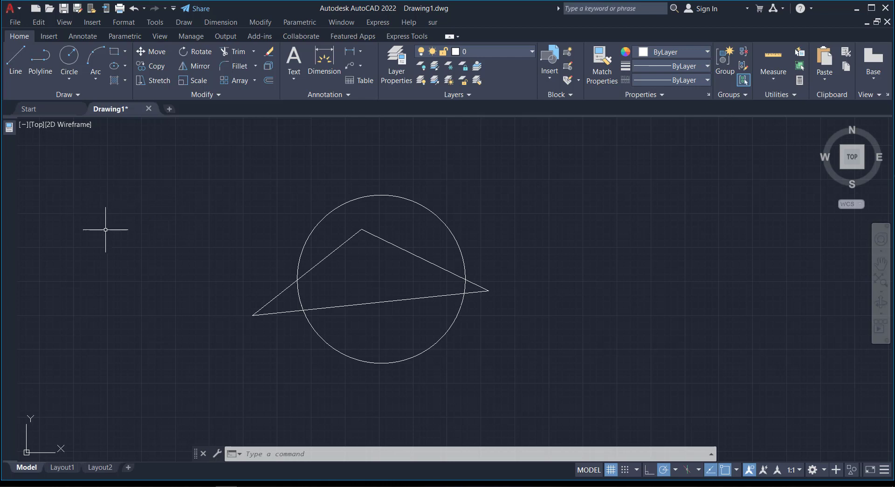
{"action": "mouse_move", "coordinate": [106, 250]}
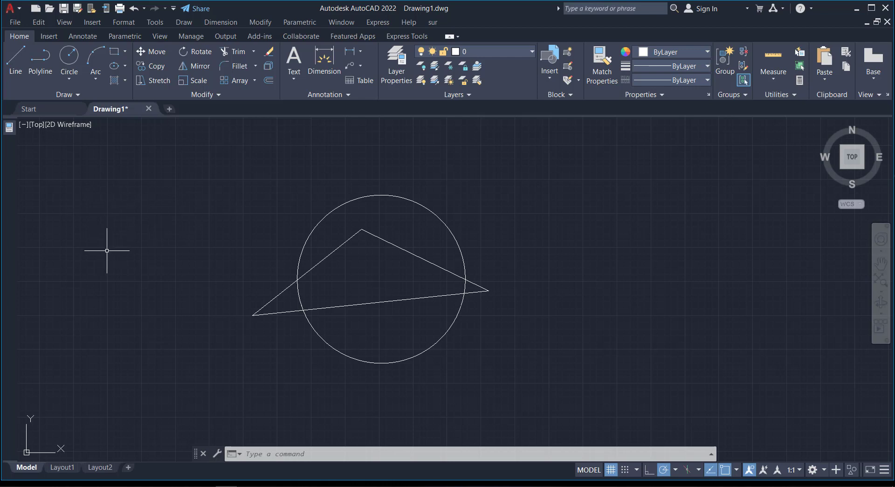
{"action": "mouse_move", "coordinate": [112, 261]}
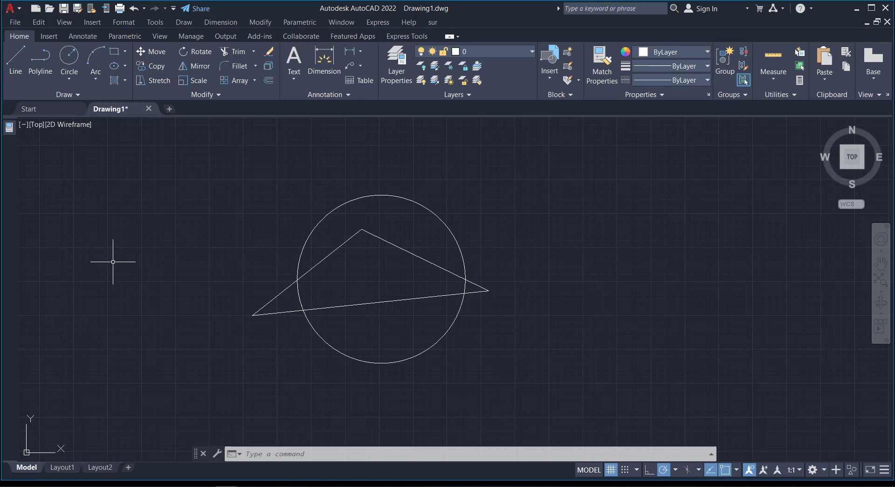
{"action": "mouse_move", "coordinate": [167, 253]}
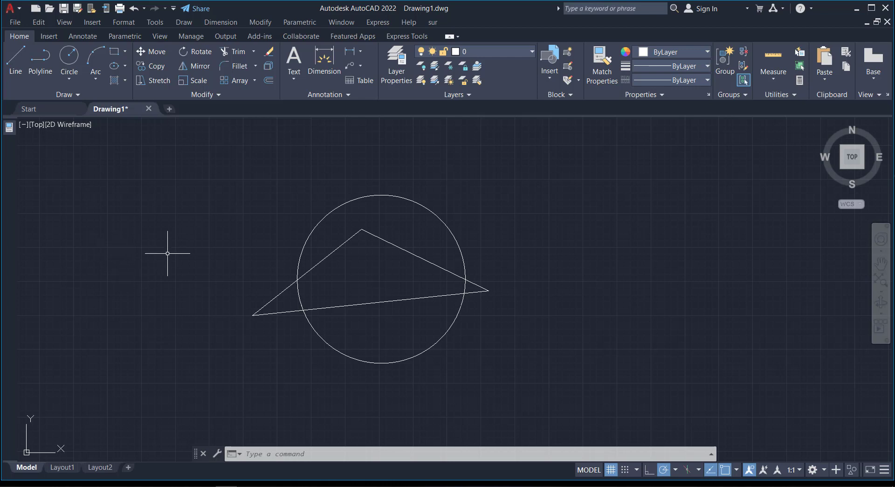
{"action": "mouse_move", "coordinate": [249, 265]}
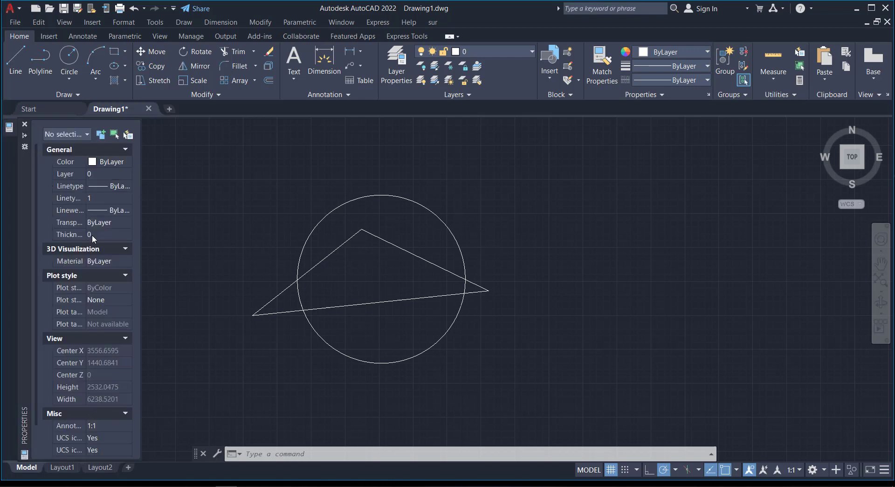
{"action": "mouse_move", "coordinate": [64, 188]}
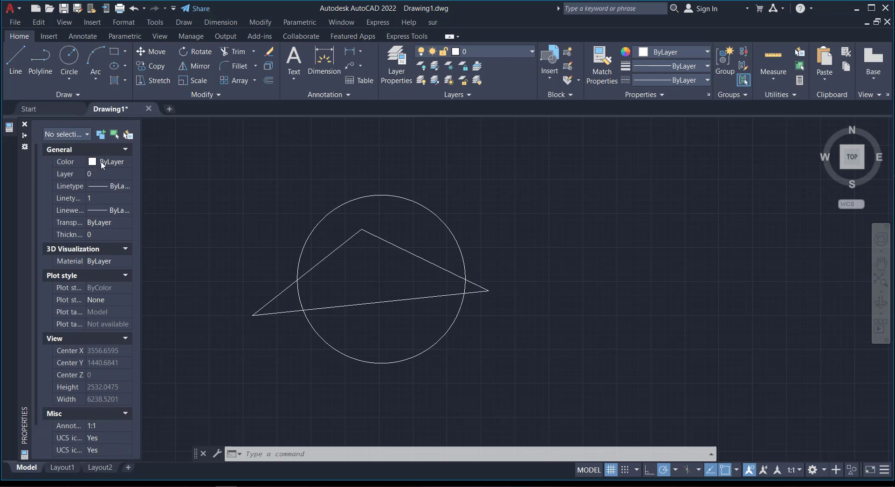
{"action": "mouse_move", "coordinate": [106, 193]}
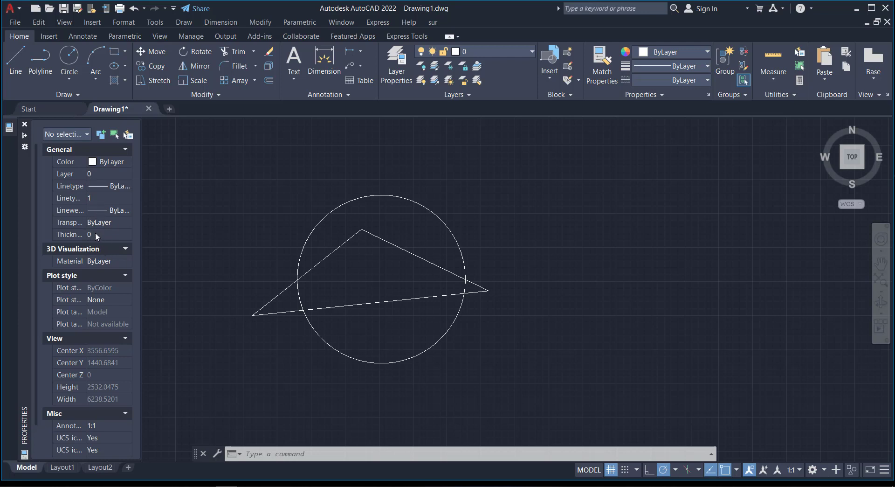
{"action": "mouse_move", "coordinate": [202, 234]}
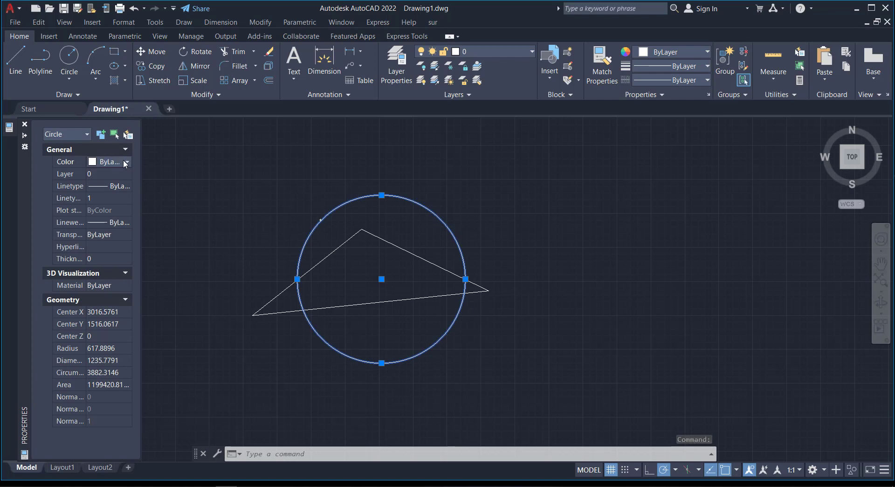
Set the circle's Color property to Red in the Properties palette.
{"action": "left_click", "coordinate": [124, 161]}
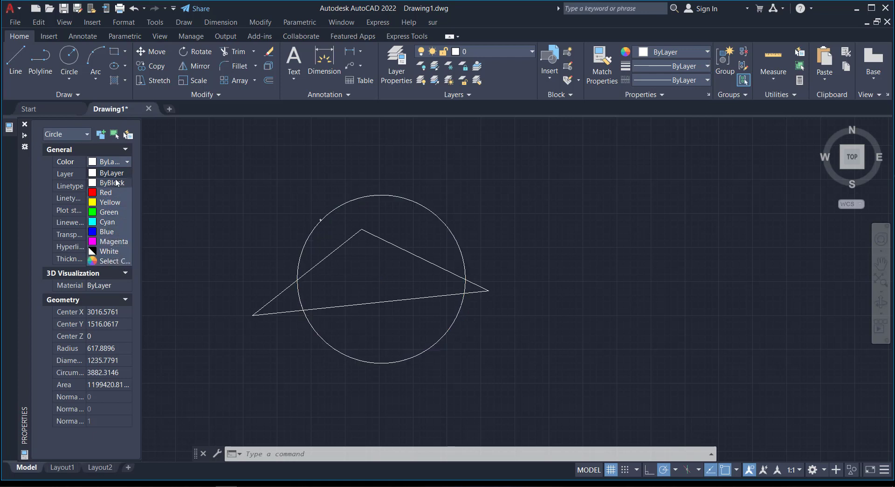
{"action": "left_click", "coordinate": [106, 192]}
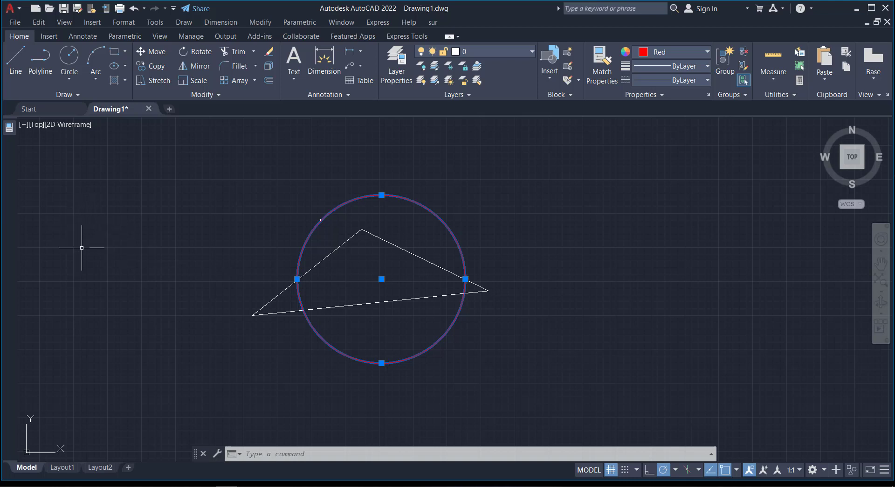
{"action": "mouse_move", "coordinate": [23, 145]}
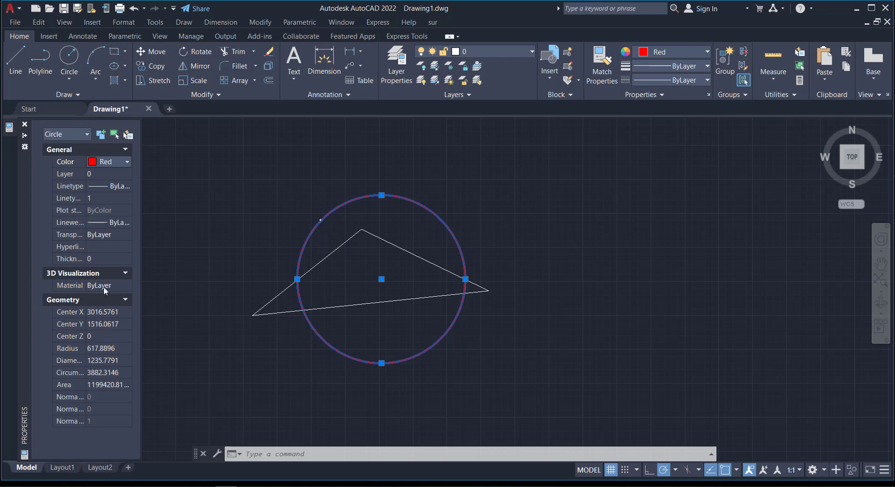
Set the circle's lineweight to 0.53 mm, then deselect it.
{"action": "left_click", "coordinate": [128, 222]}
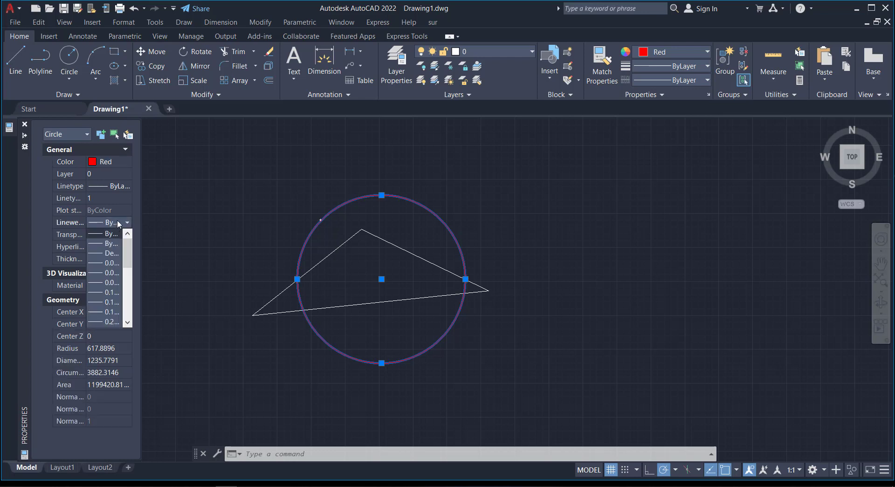
{"action": "scroll", "scroll_direction": "down", "scroll_amount": 3}
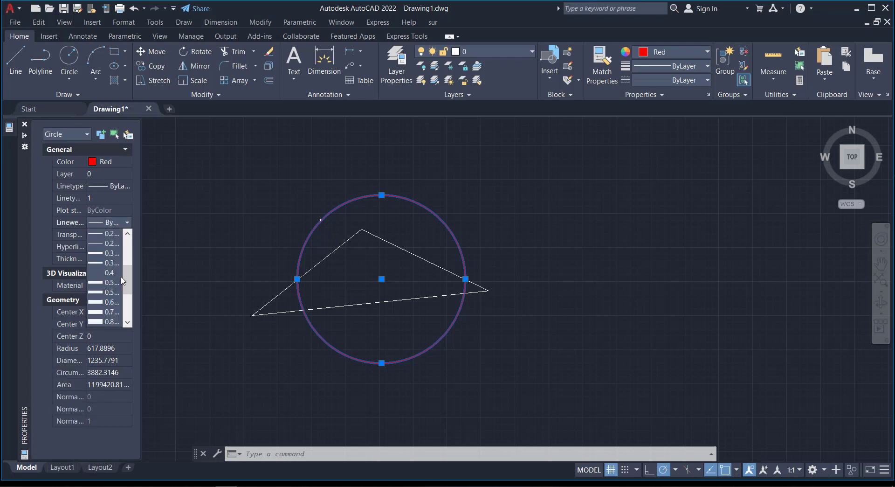
{"action": "left_click", "coordinate": [105, 292]}
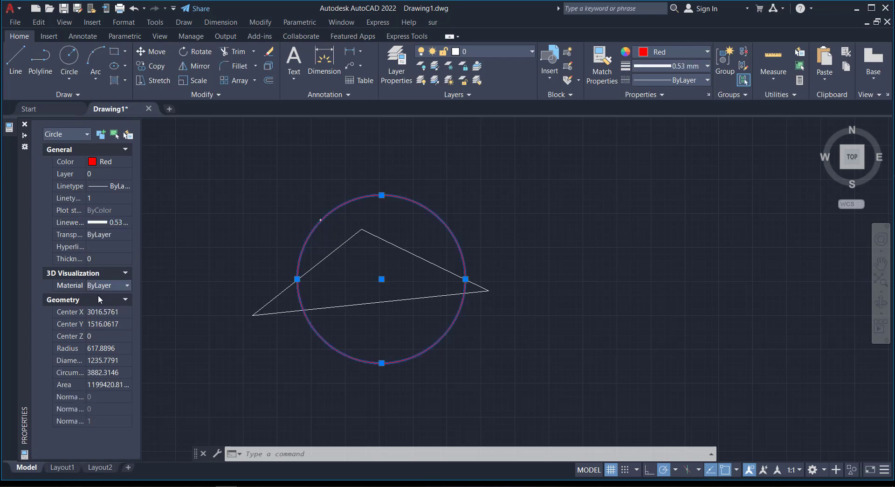
{"action": "left_click", "coordinate": [24, 124]}
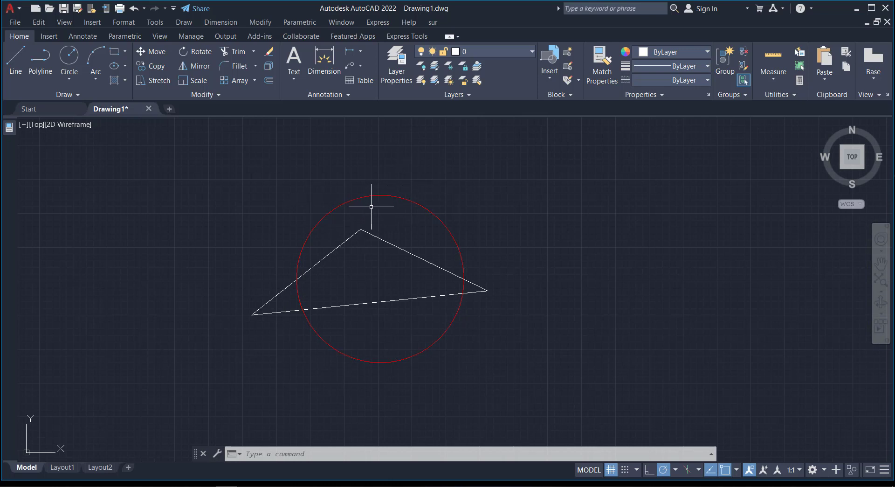
{"action": "mouse_move", "coordinate": [345, 196]}
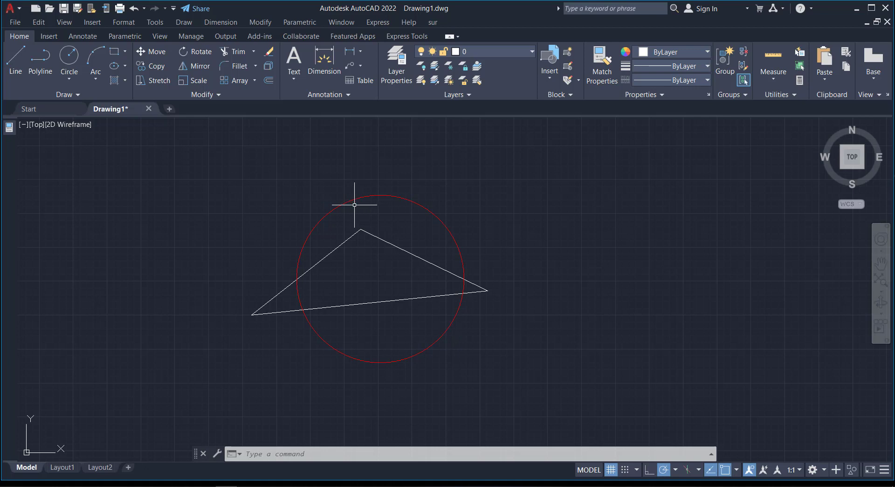
{"action": "mouse_move", "coordinate": [339, 210]}
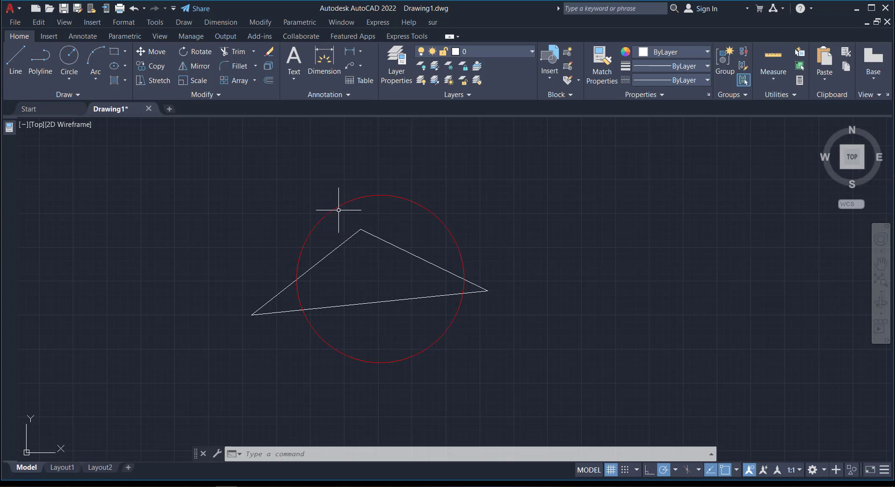
{"action": "mouse_move", "coordinate": [331, 232]}
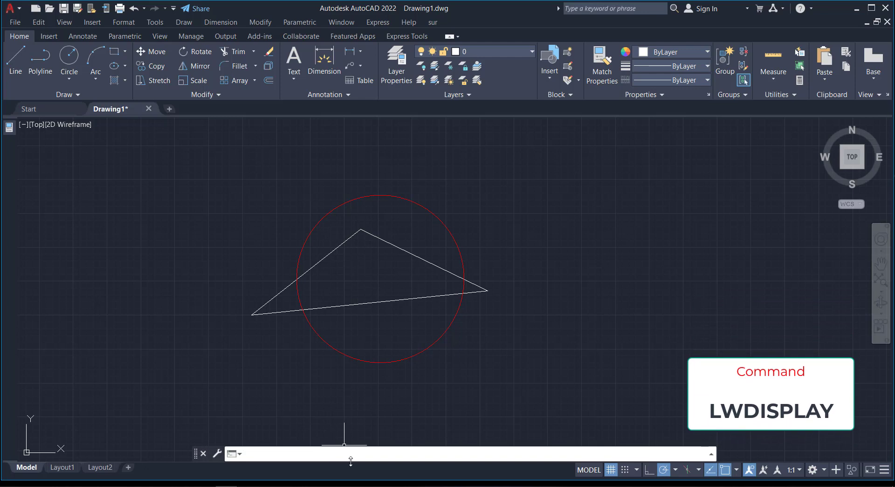
Run the LWT lineweight command from the command line.
{"action": "type", "text": "lwt"}
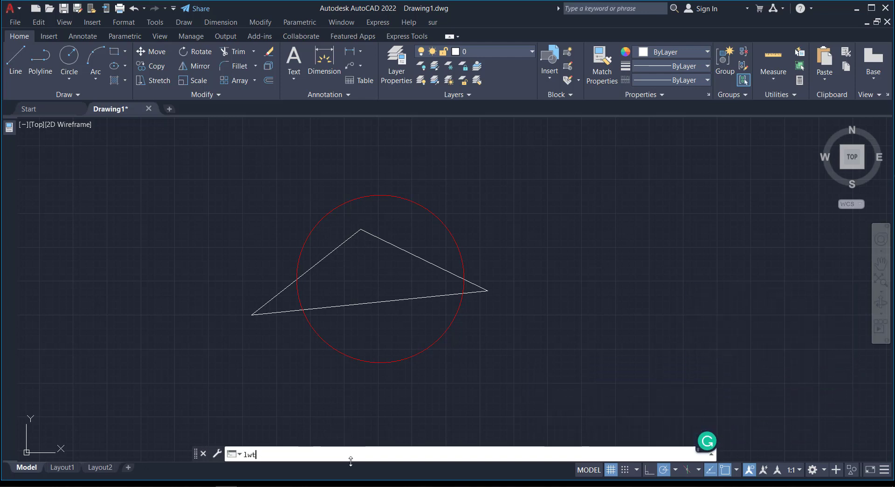
{"action": "key", "text": "Return"}
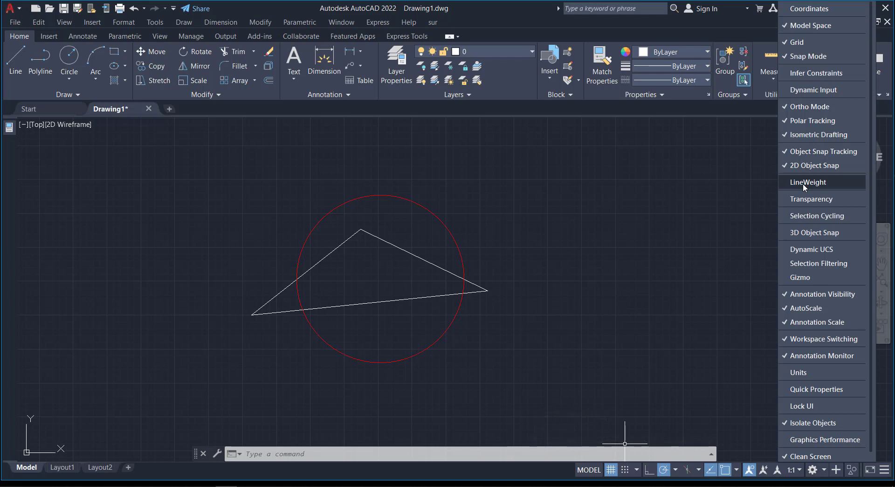
Add LineWeight to the status bar and switch on lineweight display.
{"action": "left_click", "coordinate": [807, 181]}
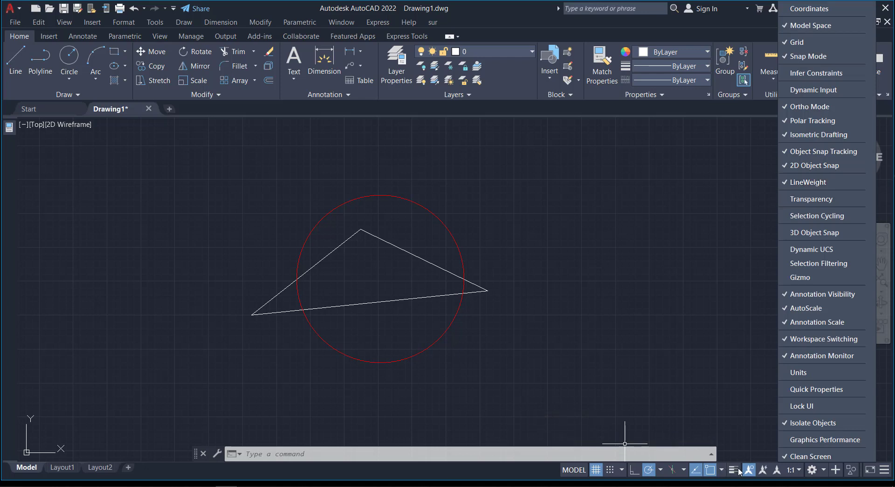
{"action": "left_click", "coordinate": [733, 469]}
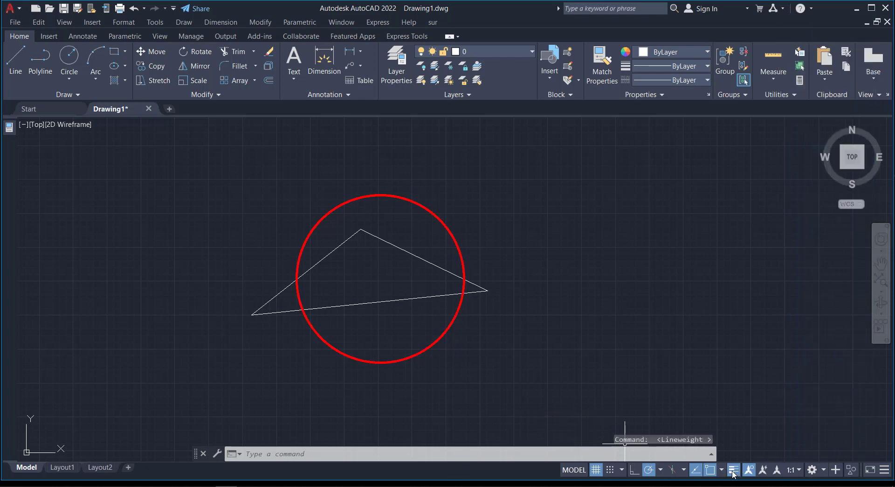
{"action": "left_click", "coordinate": [437, 220]}
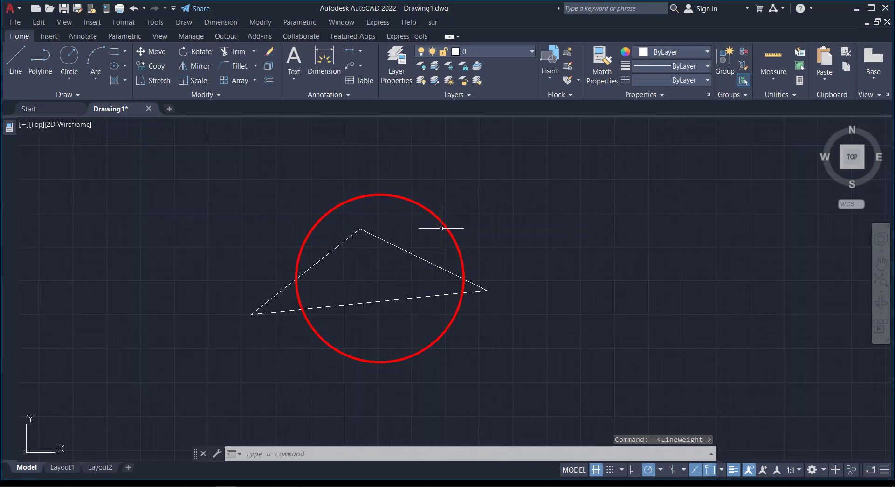
{"action": "mouse_move", "coordinate": [784, 372]}
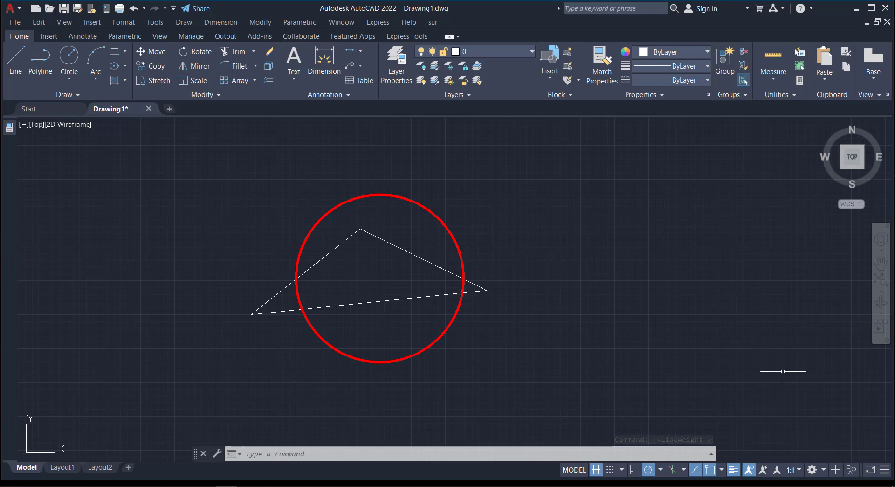
{"action": "mouse_move", "coordinate": [262, 255]}
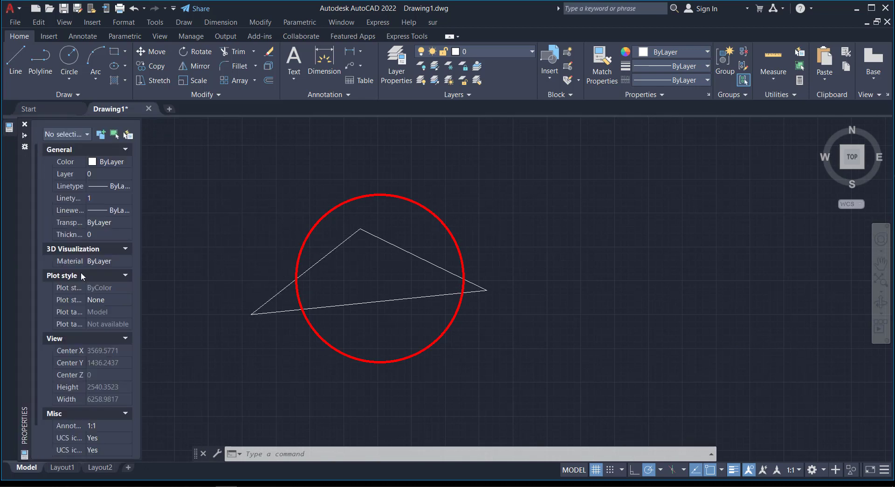
{"action": "mouse_move", "coordinate": [200, 242]}
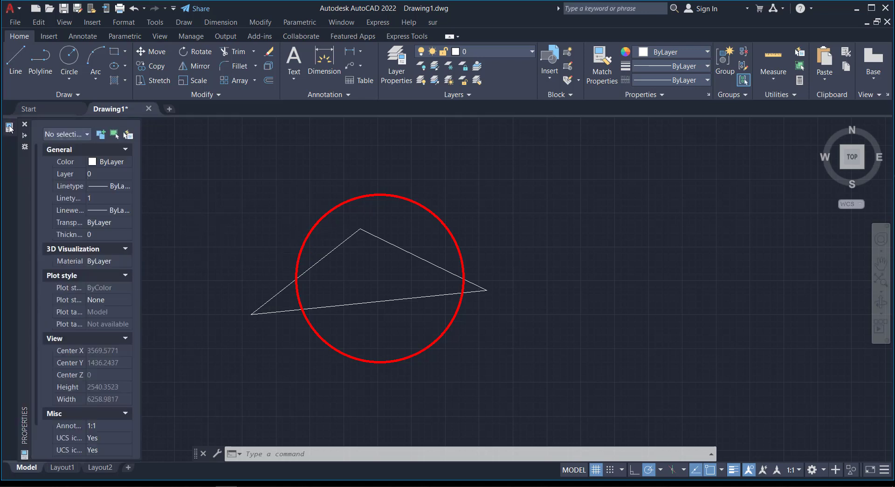
{"action": "left_click", "coordinate": [24, 124]}
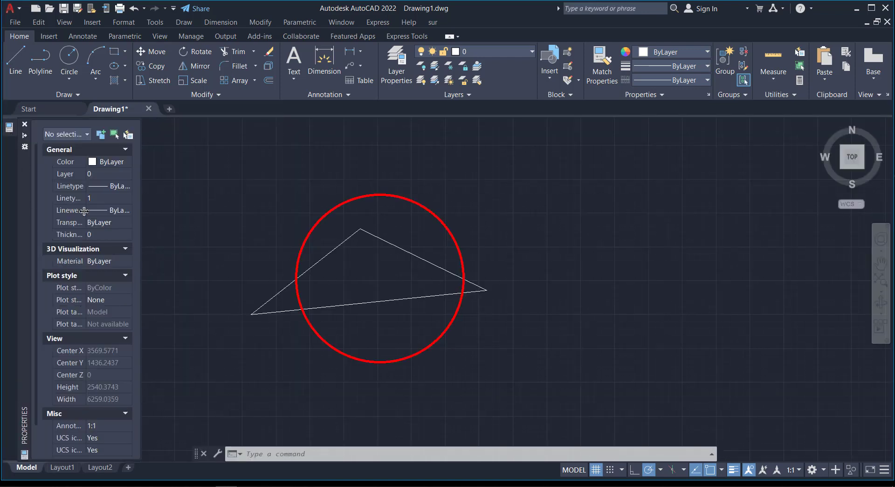
{"action": "mouse_move", "coordinate": [79, 198]}
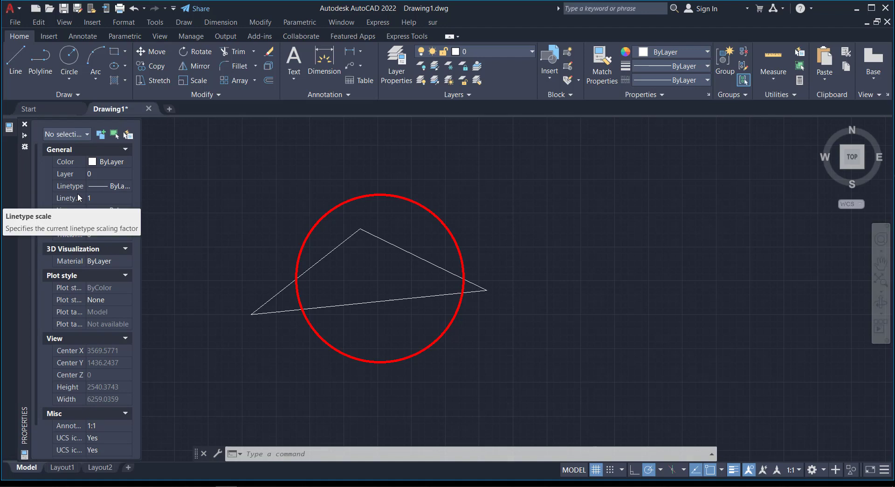
{"action": "mouse_move", "coordinate": [97, 439]}
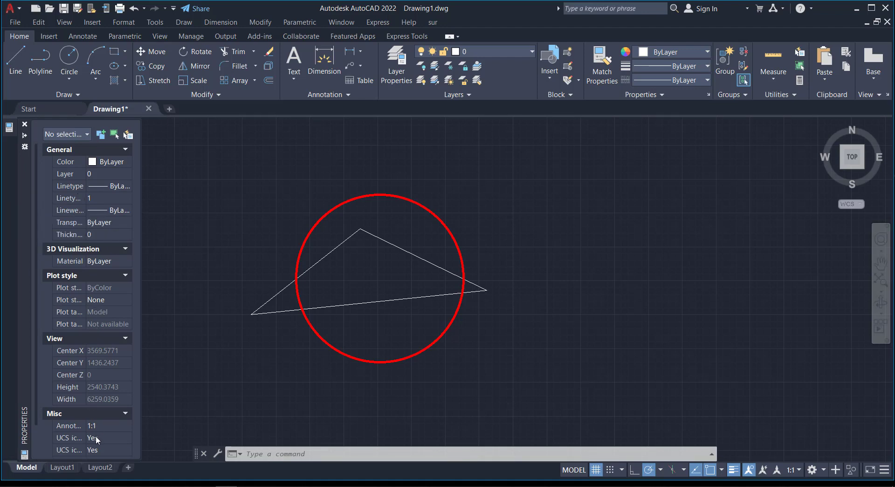